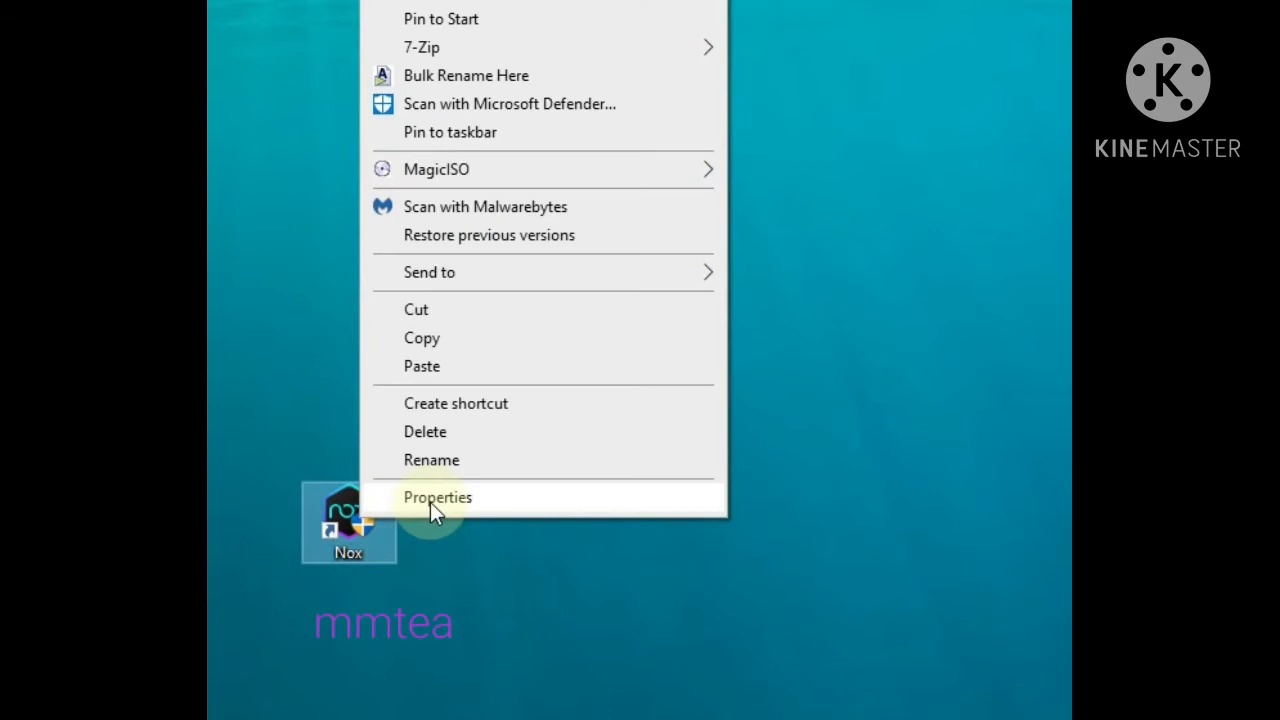
- Bring up the Nox shortcut's Properties and move to its Compatibility settings
click(436, 496)
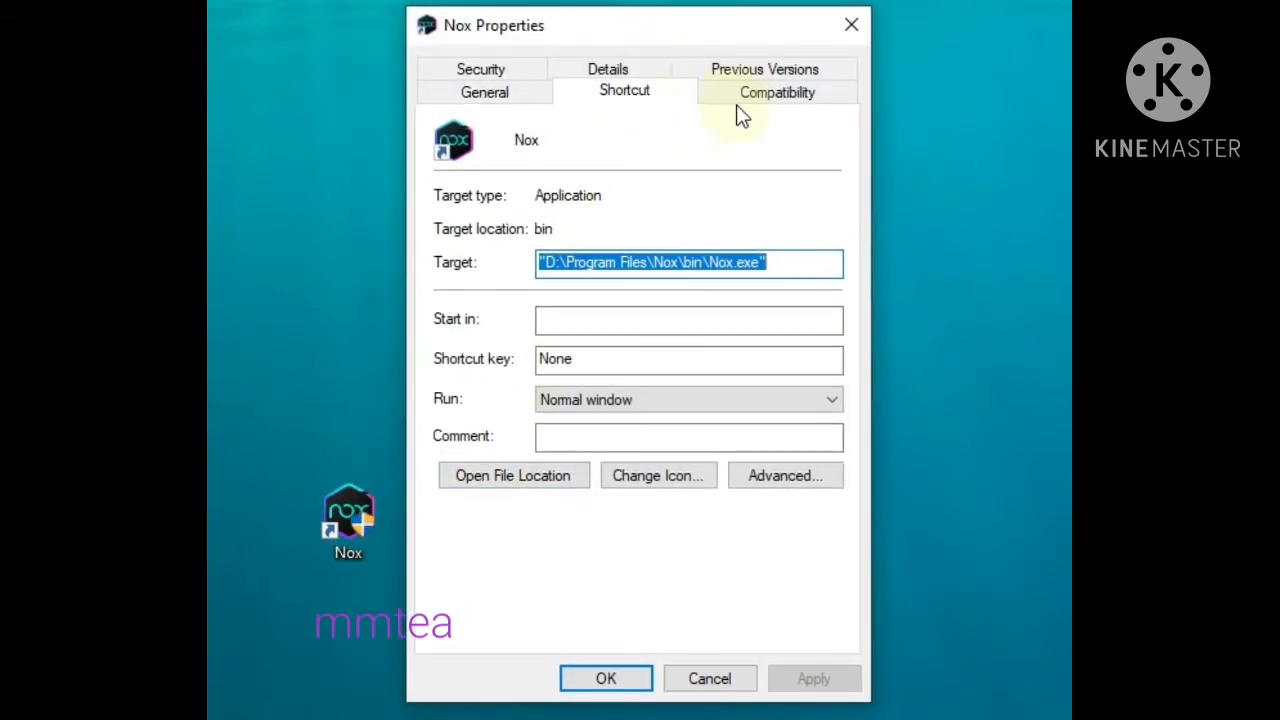
mouse_move(776, 92)
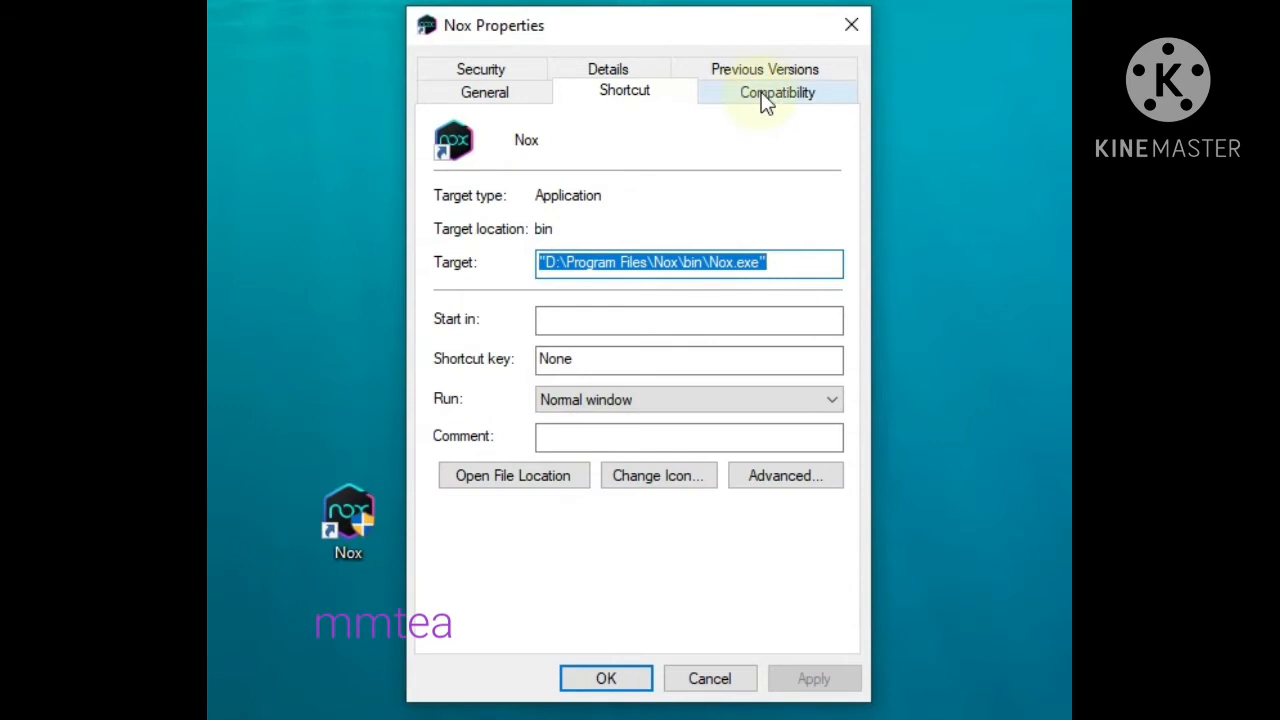
click(776, 92)
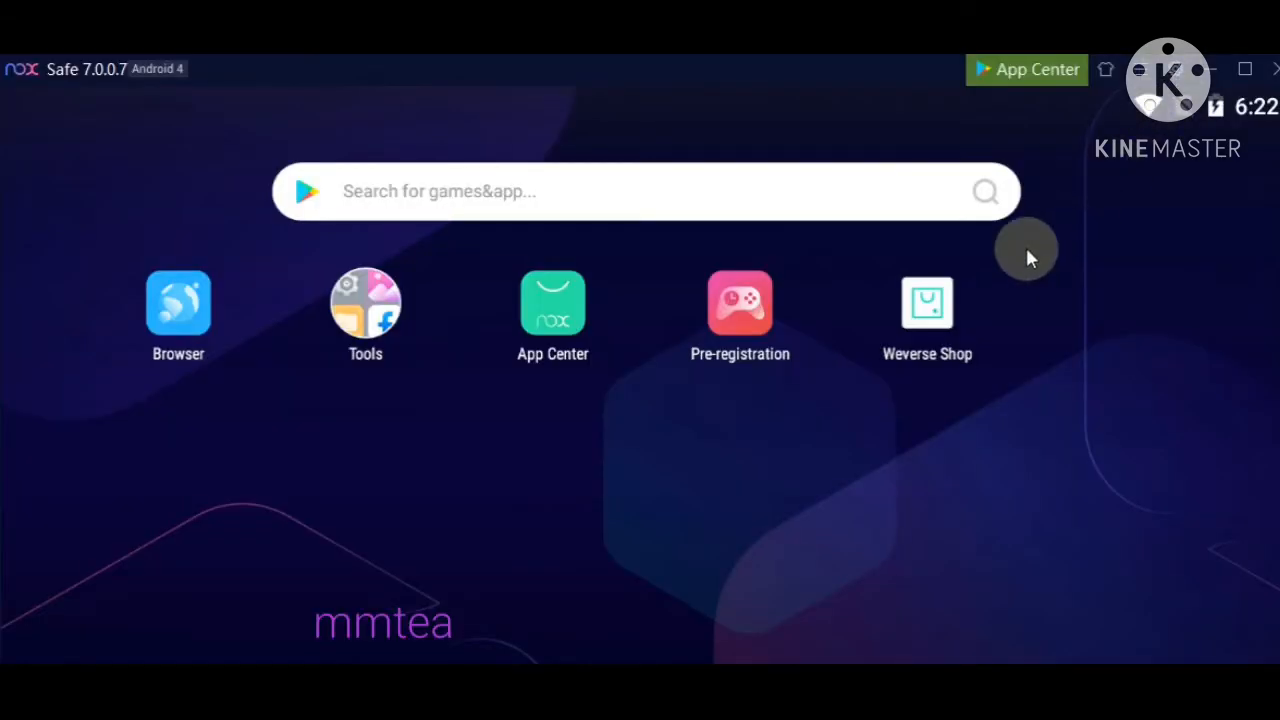
mouse_move(700, 344)
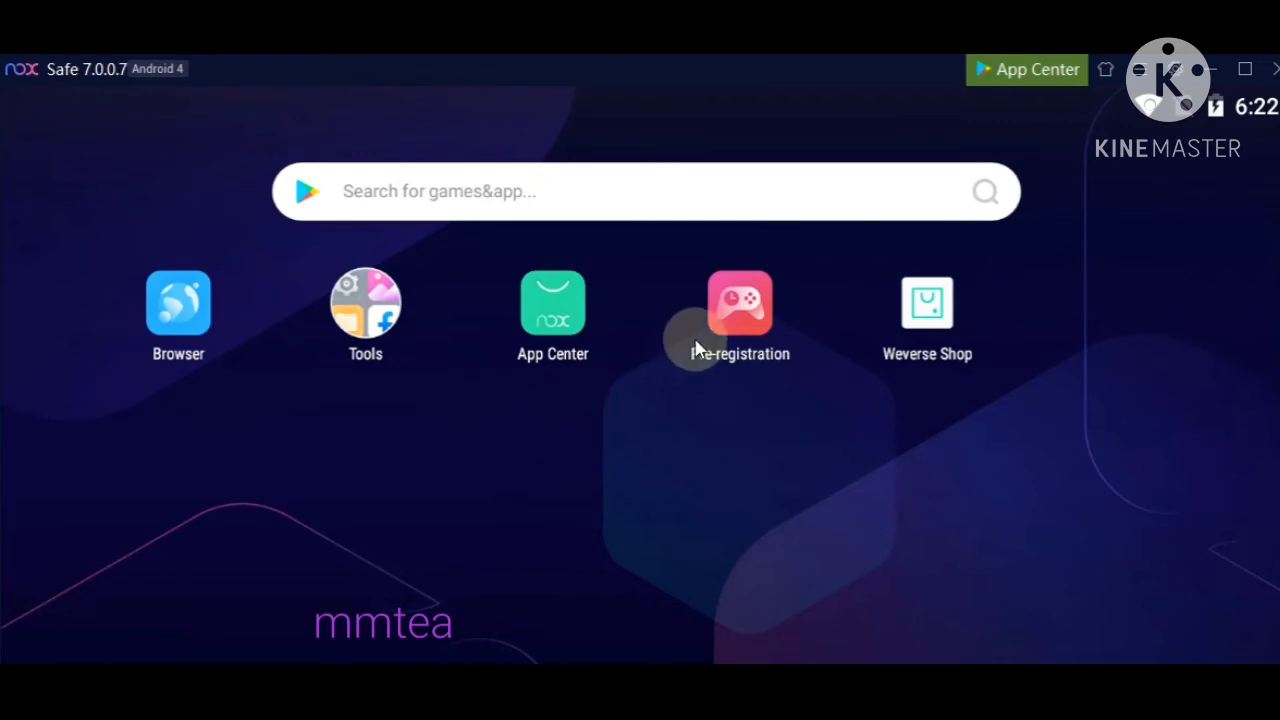
- Enter Android Settings via Tools and scroll down to the Sound page
click(364, 304)
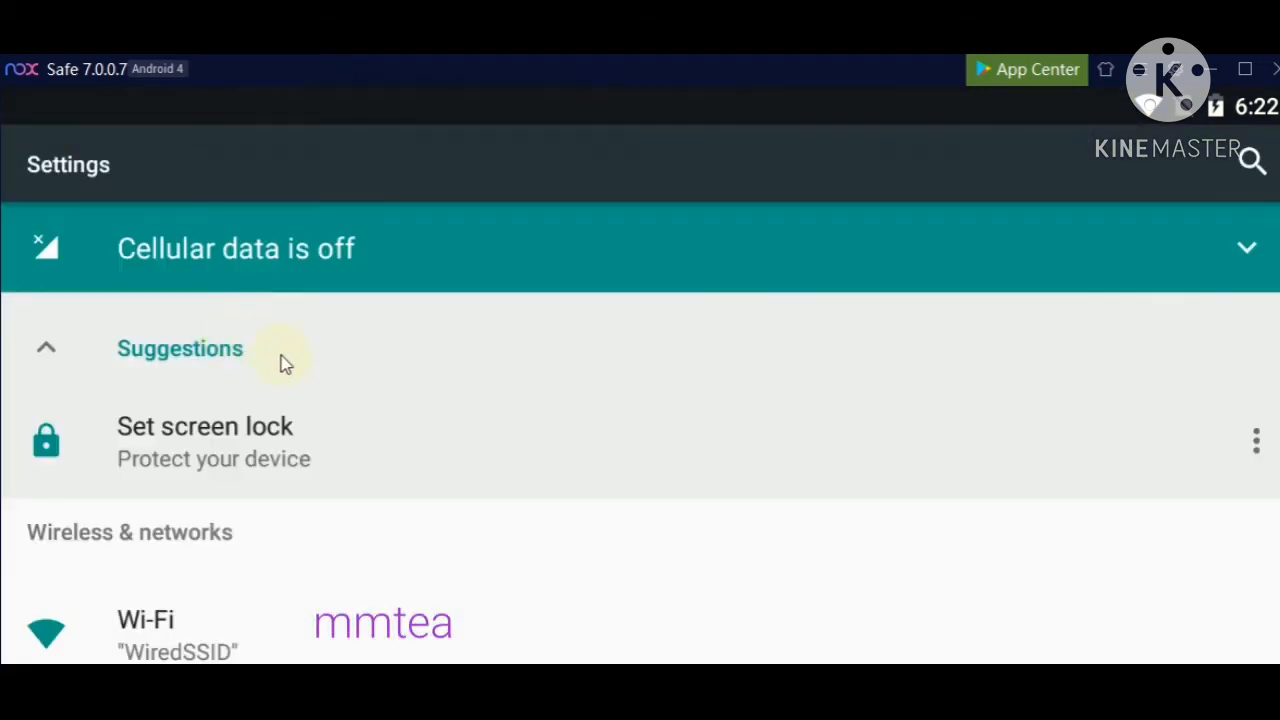
scroll(down, 3)
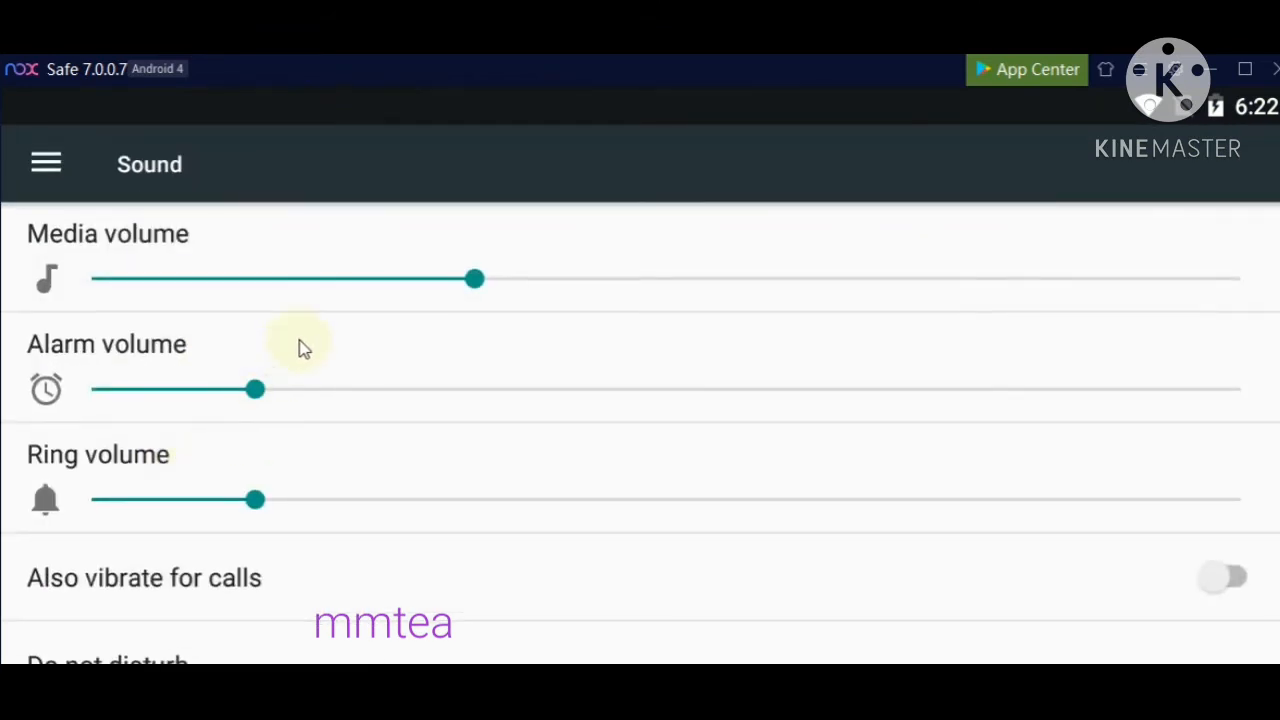
- Drag the Media volume slider rightward until it sits near maximum, leaving alarm and ring unchanged
drag(474, 278, 320, 278)
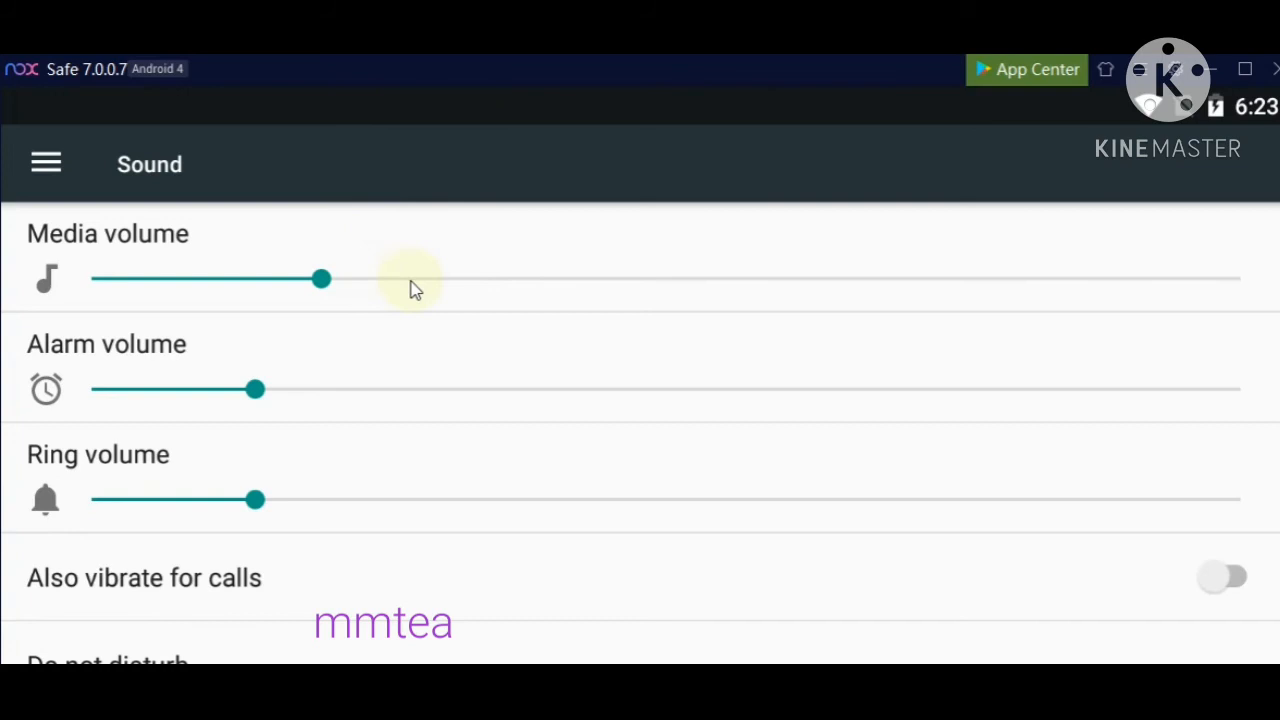
drag(320, 278, 552, 278)
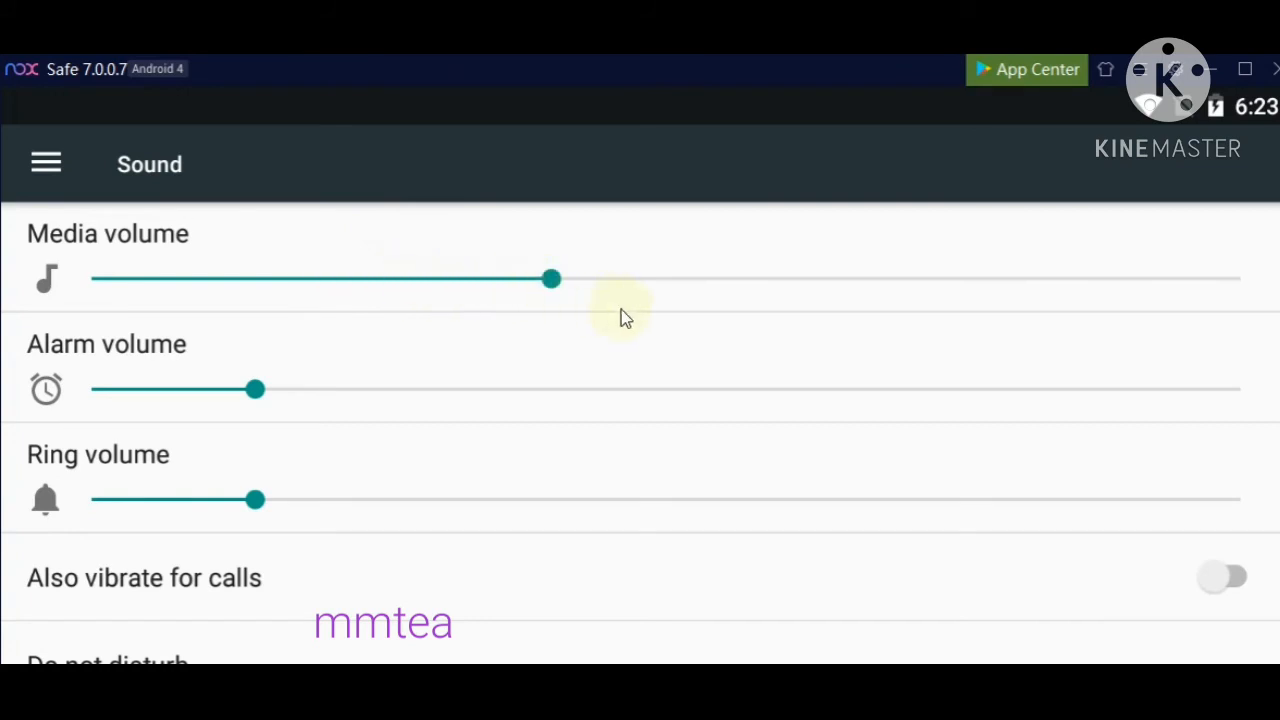
drag(552, 278, 704, 278)
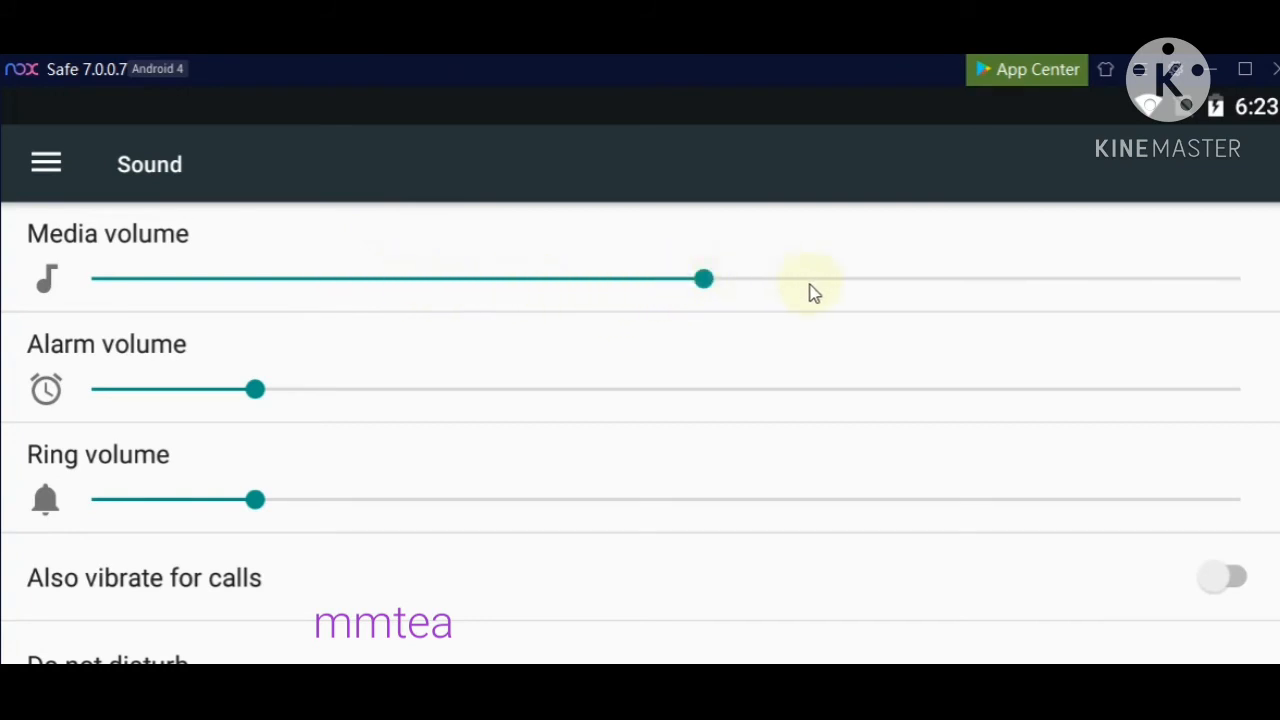
drag(704, 278, 1088, 278)
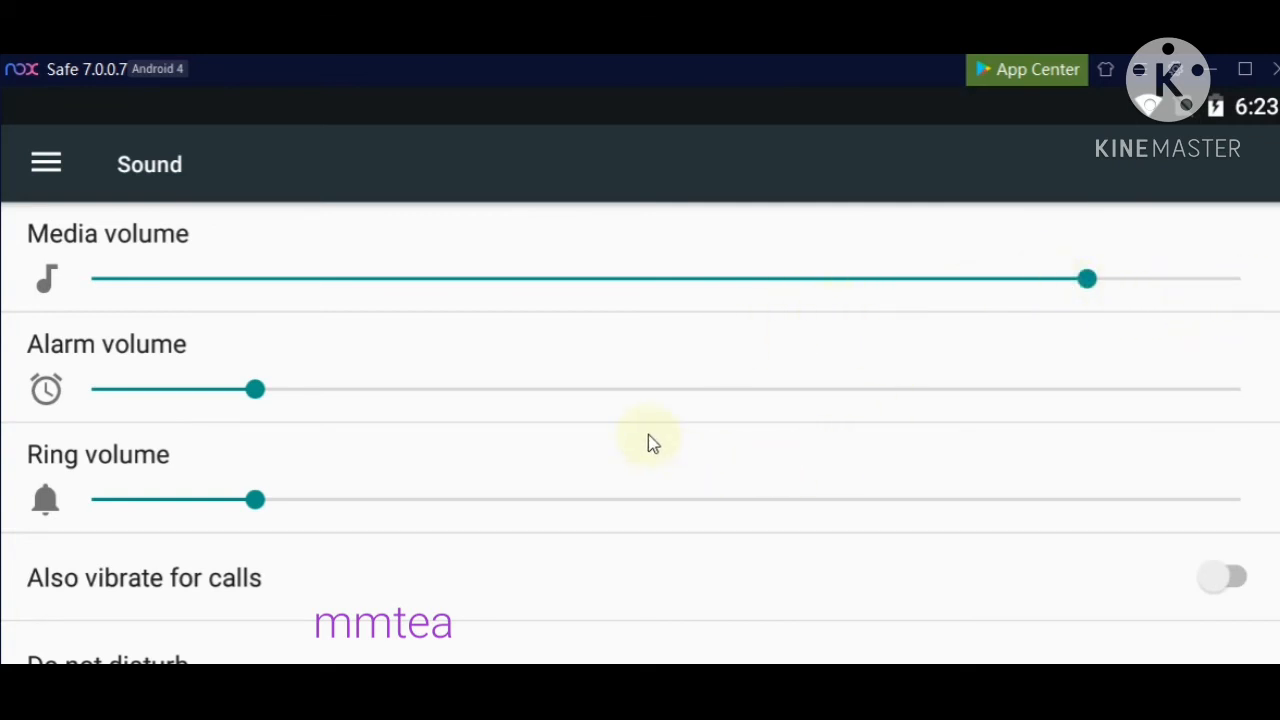
scroll(down, 3)
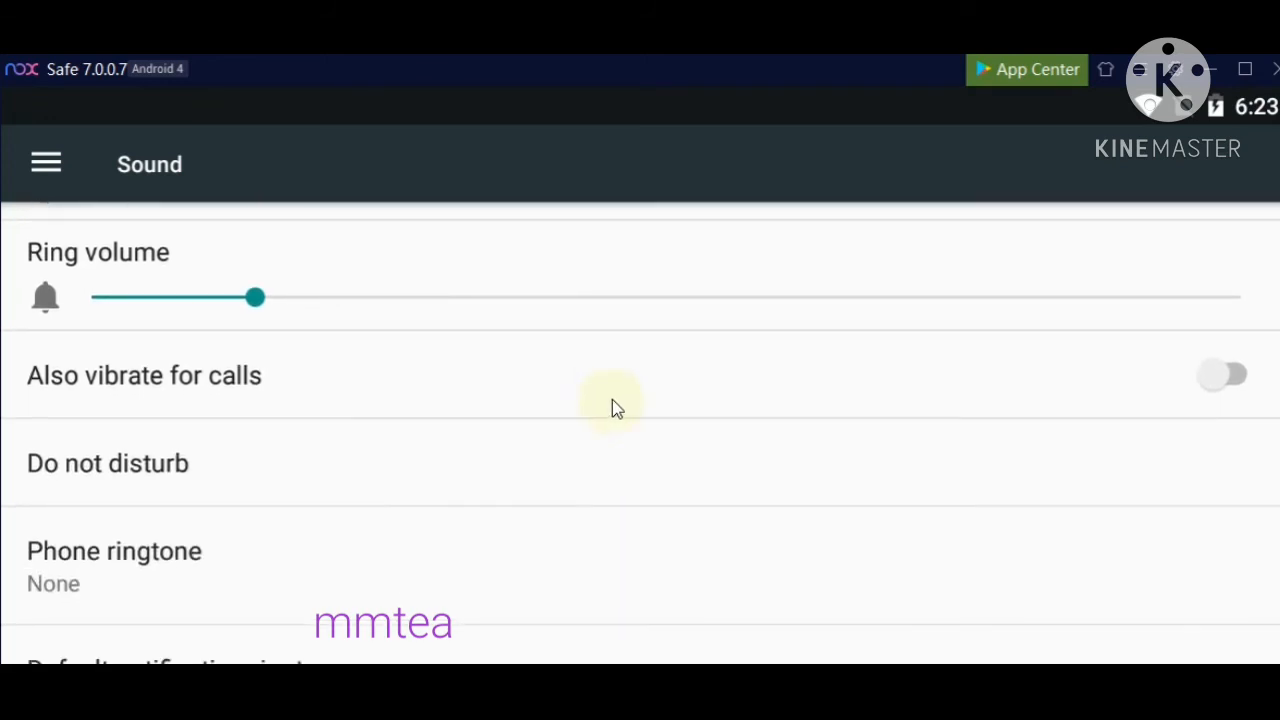
mouse_move(596, 392)
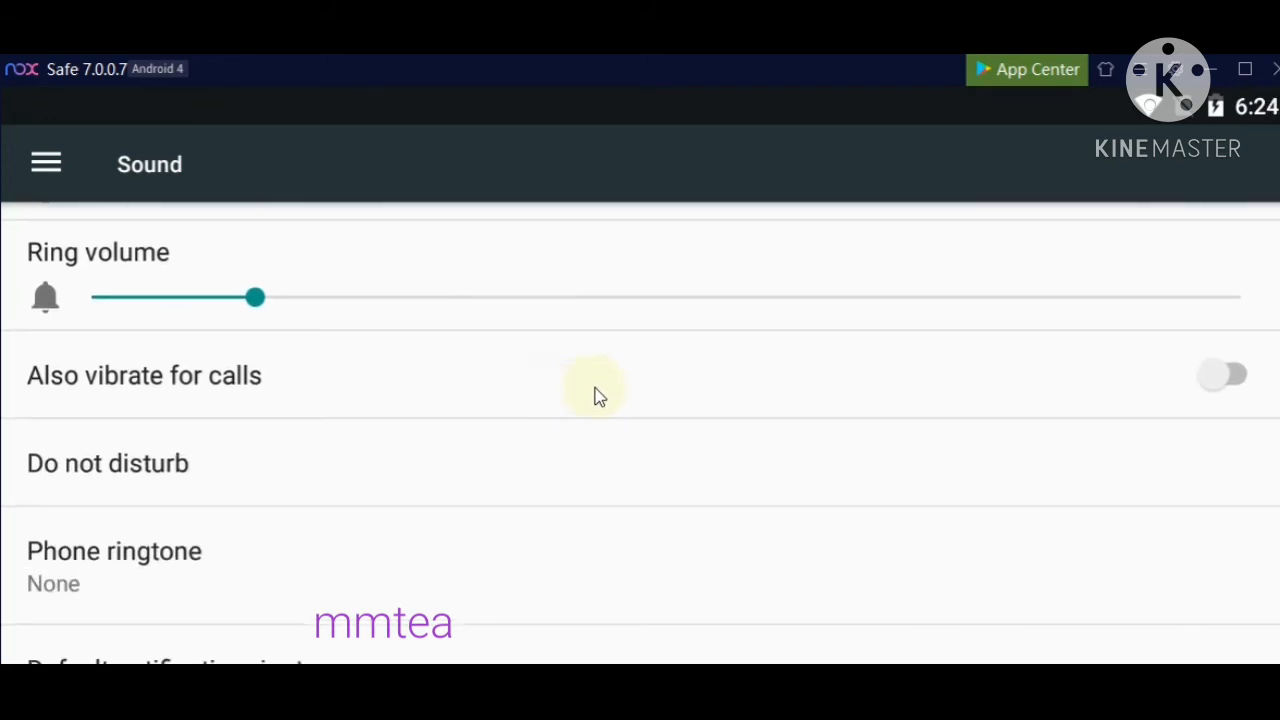
scroll(down, 3)
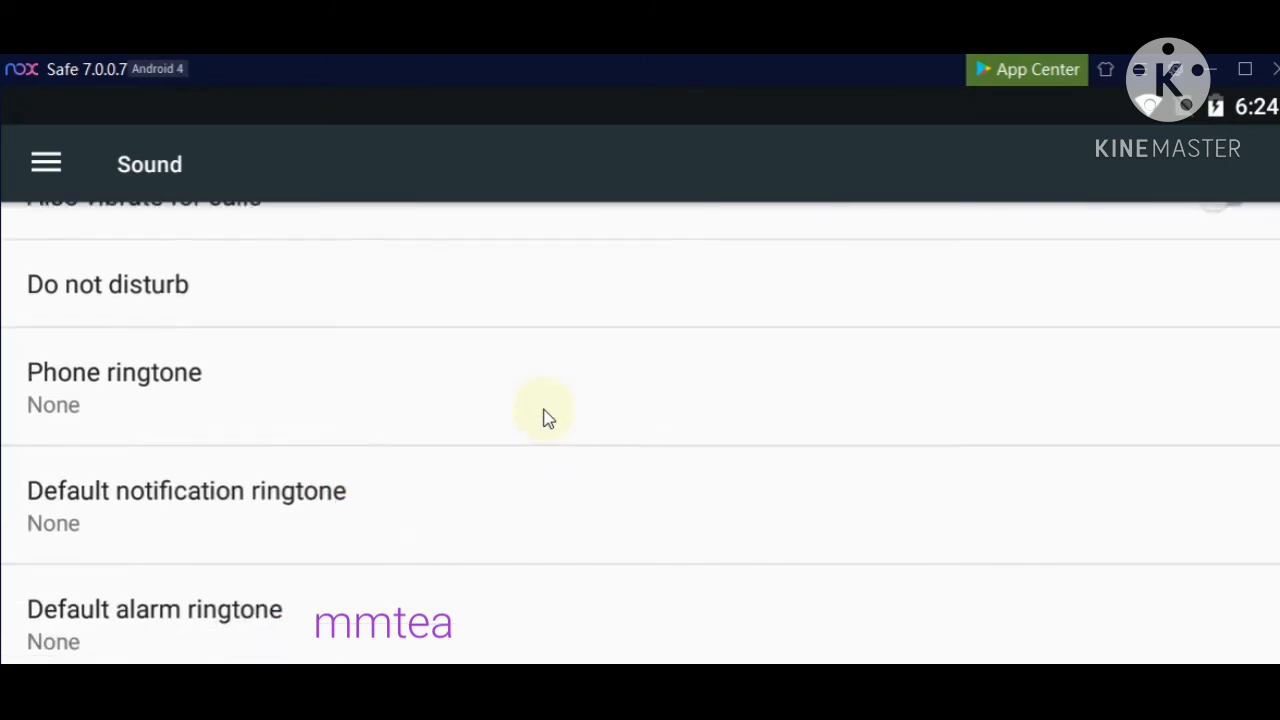
scroll(up, 3)
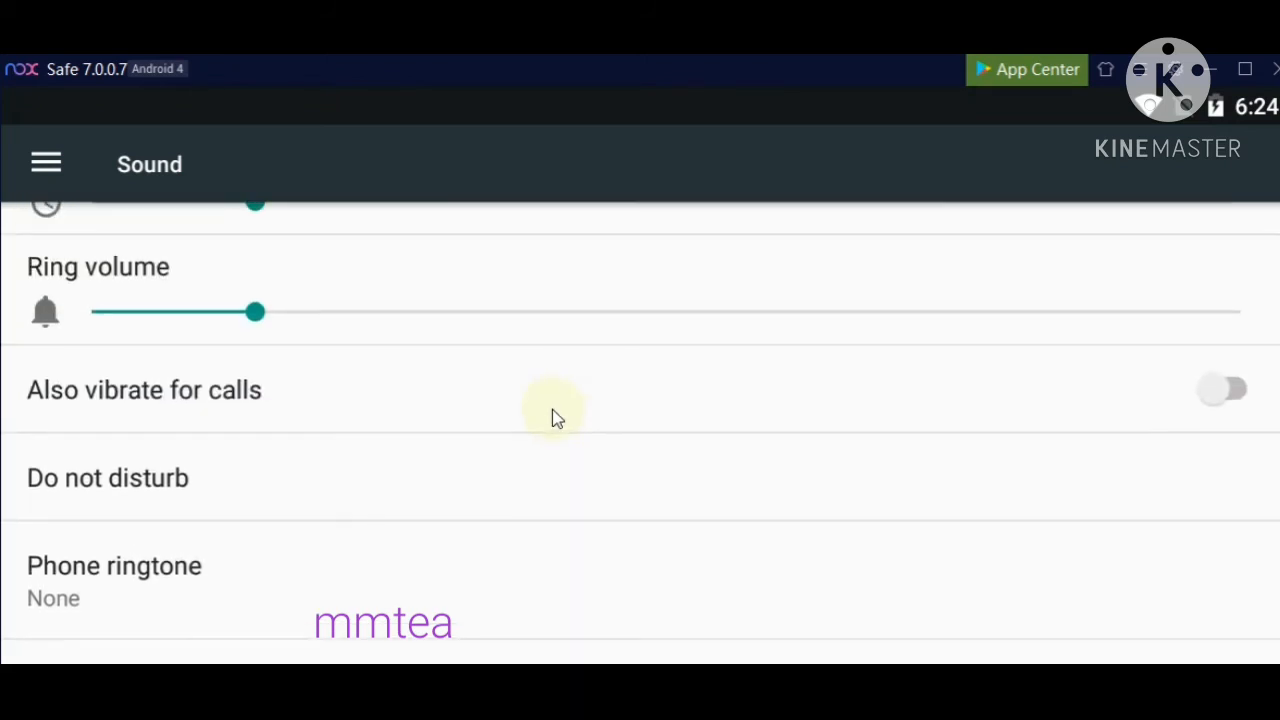
scroll(up, 3)
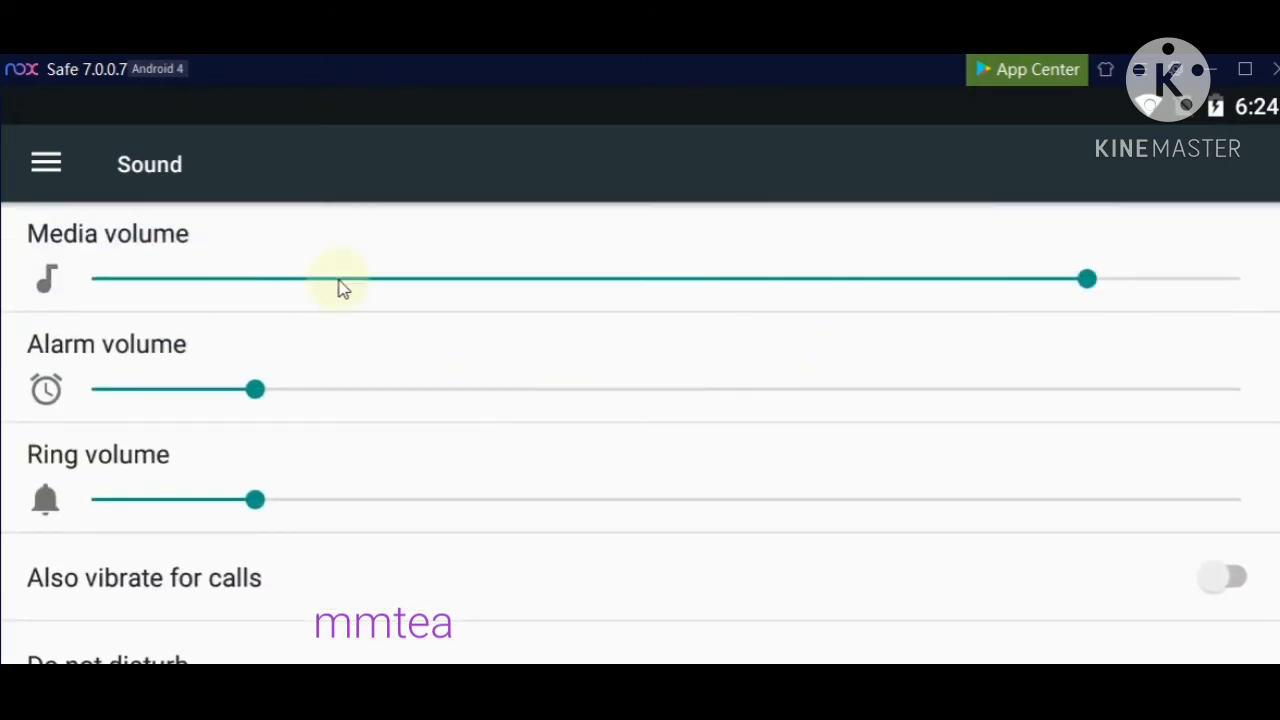